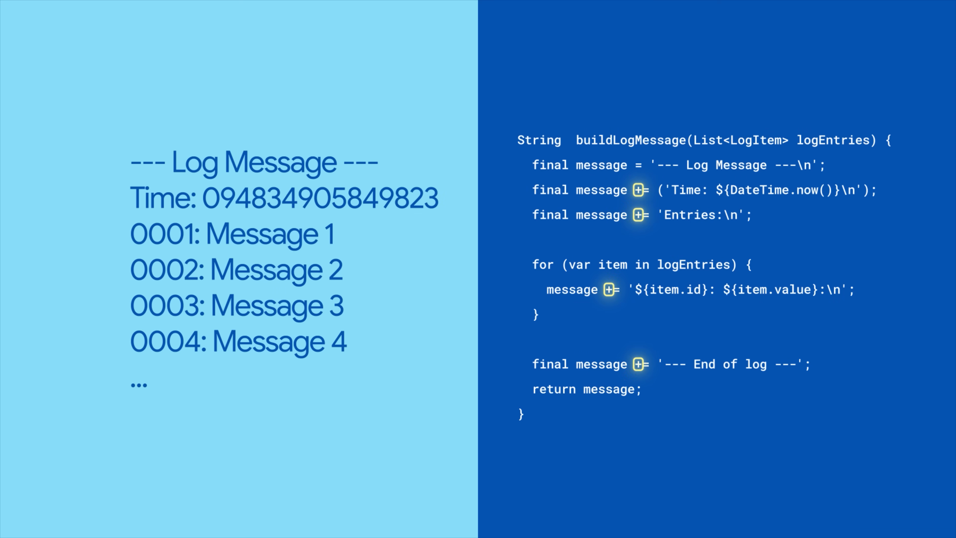
Advance to the 'Add to the buffer' slide showing buildLogMessage using buffer.write for the log header.
key(Right)
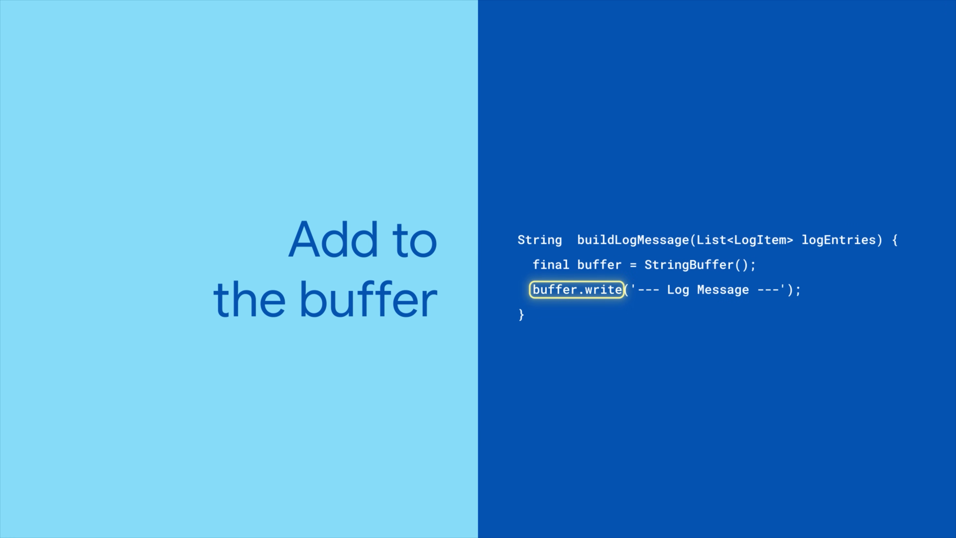